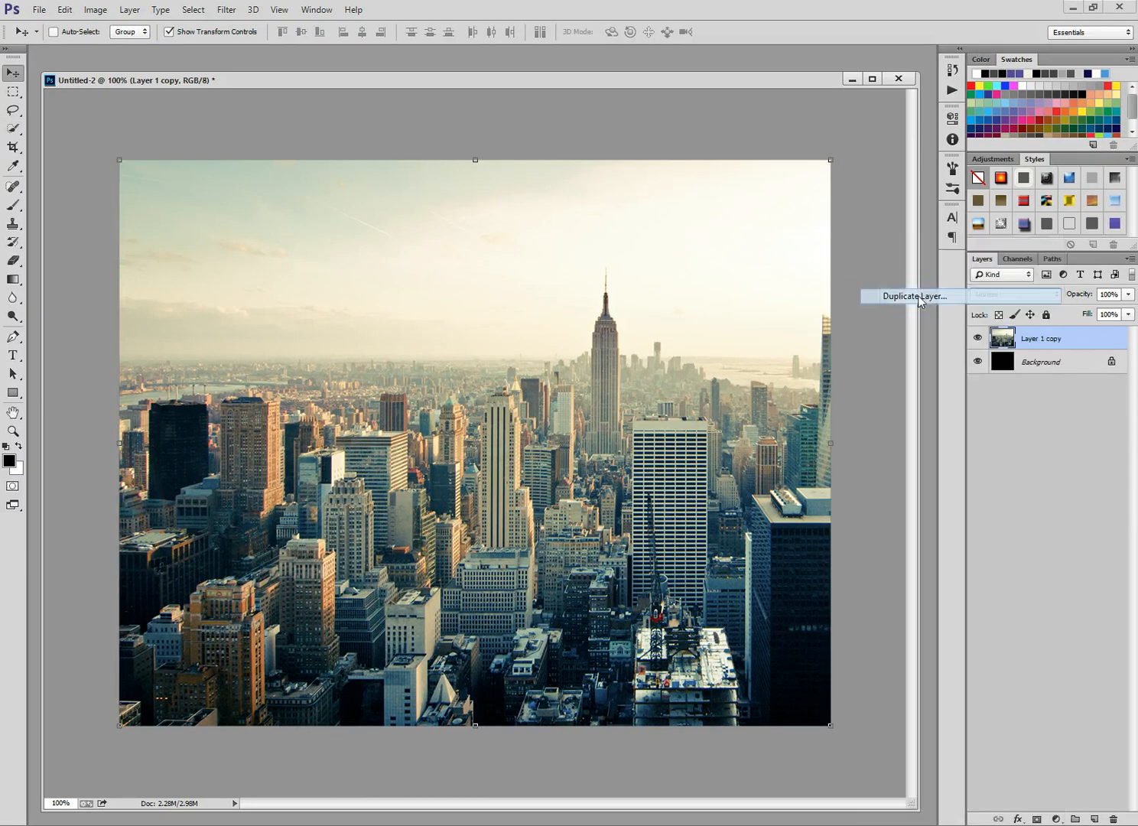
# Duplicate the skyline photo layer and select the lower copy, Layer 1 copy
pyautogui.click(912, 297)
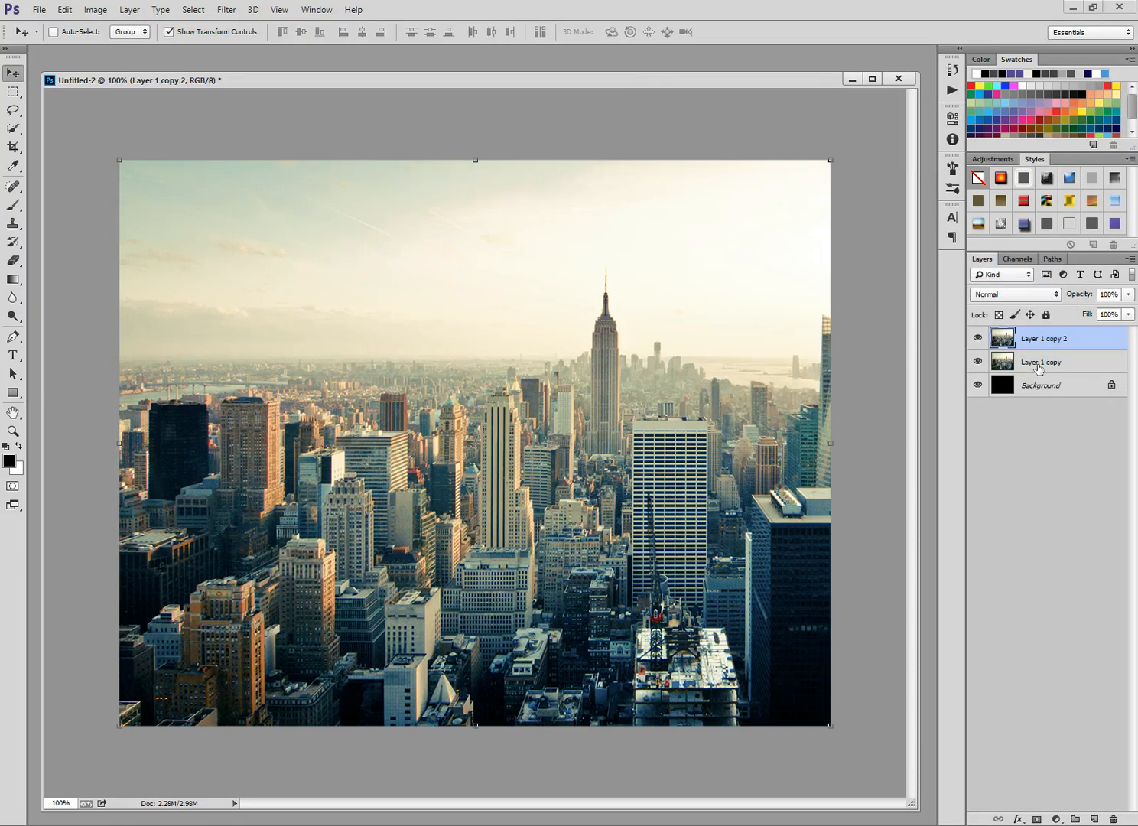
pyautogui.click(1041, 361)
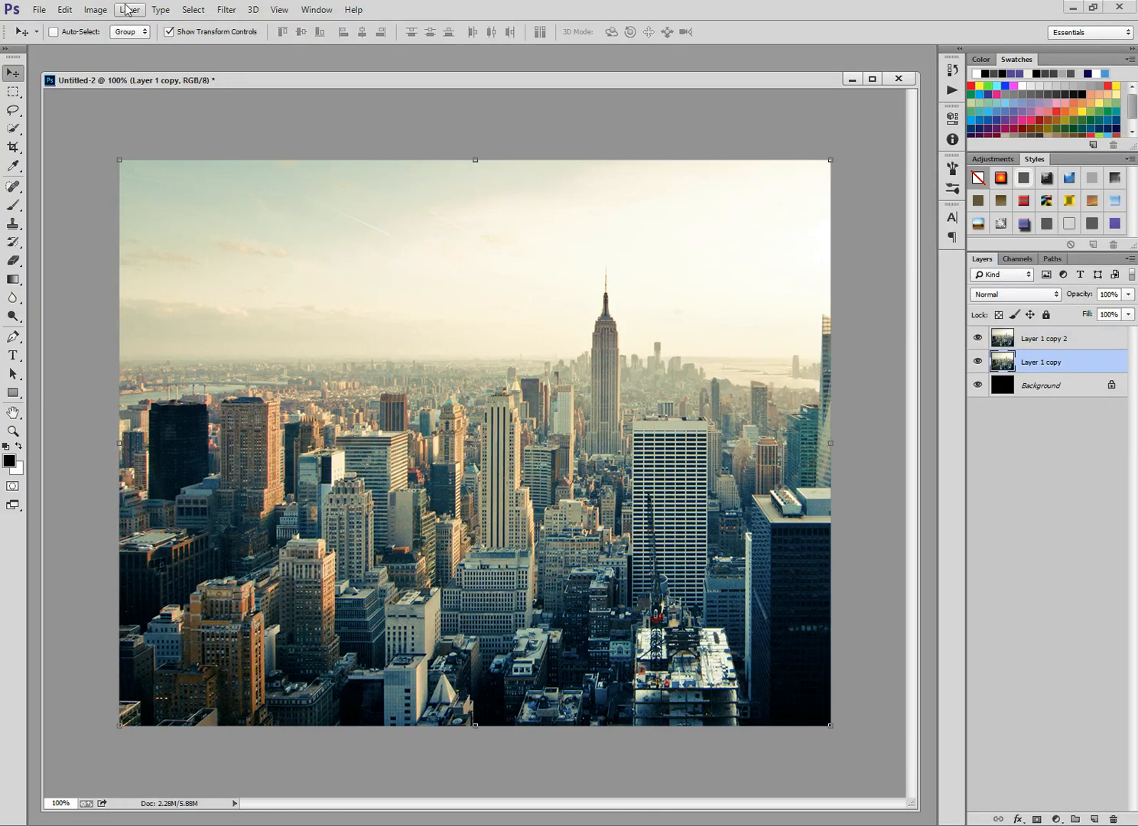
# Apply a Gaussian Blur with a 3-pixel radius to Layer 1 copy
pyautogui.click(227, 10)
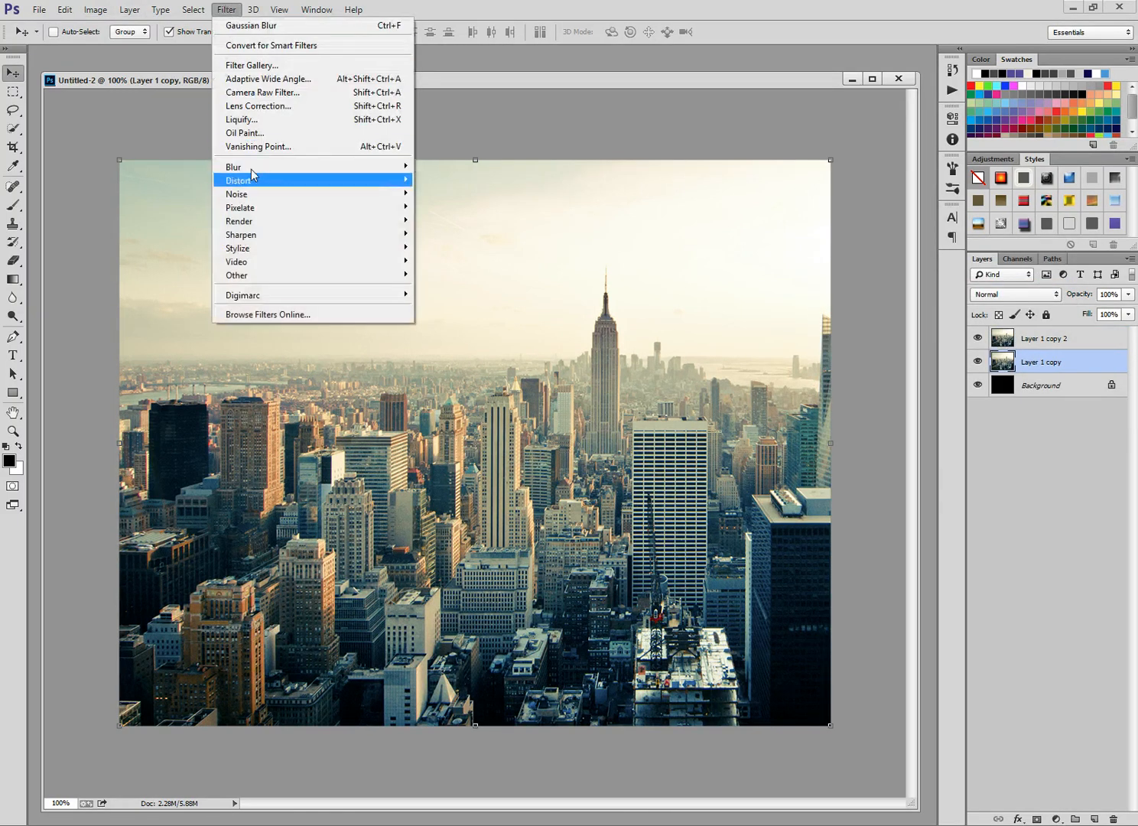
pyautogui.click(251, 24)
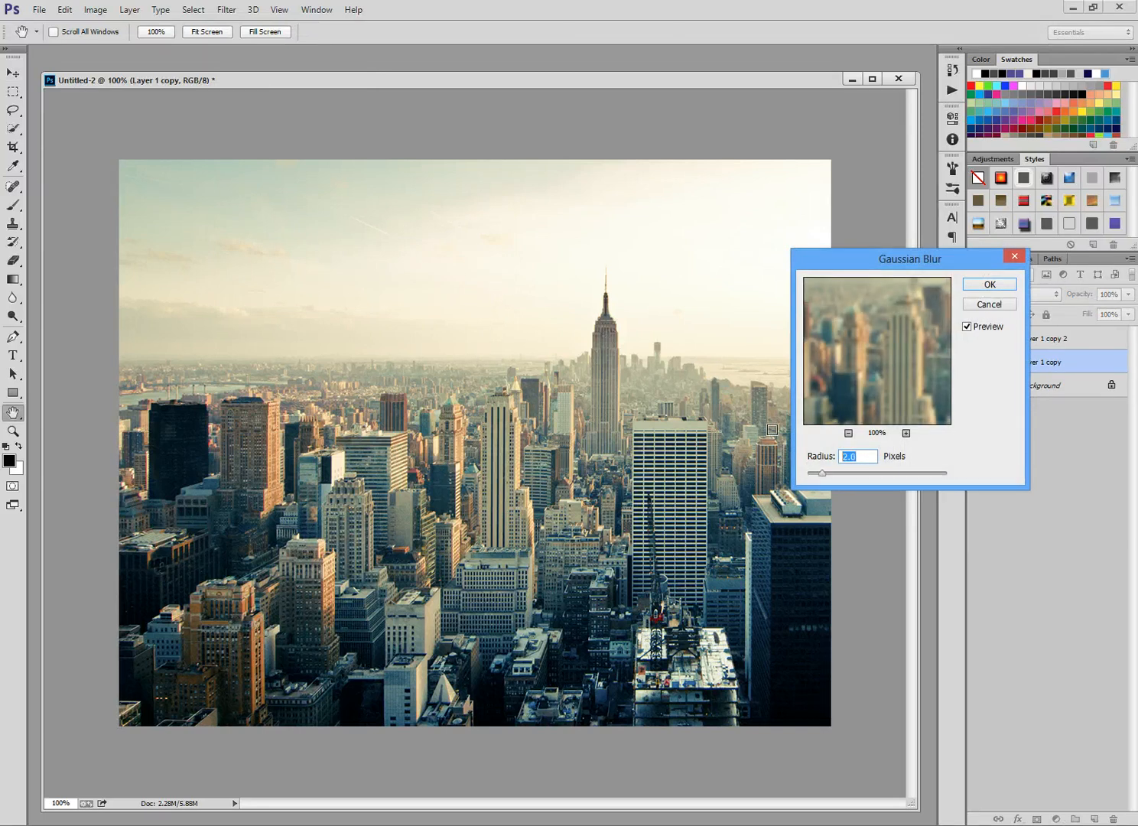
pyautogui.write('3')
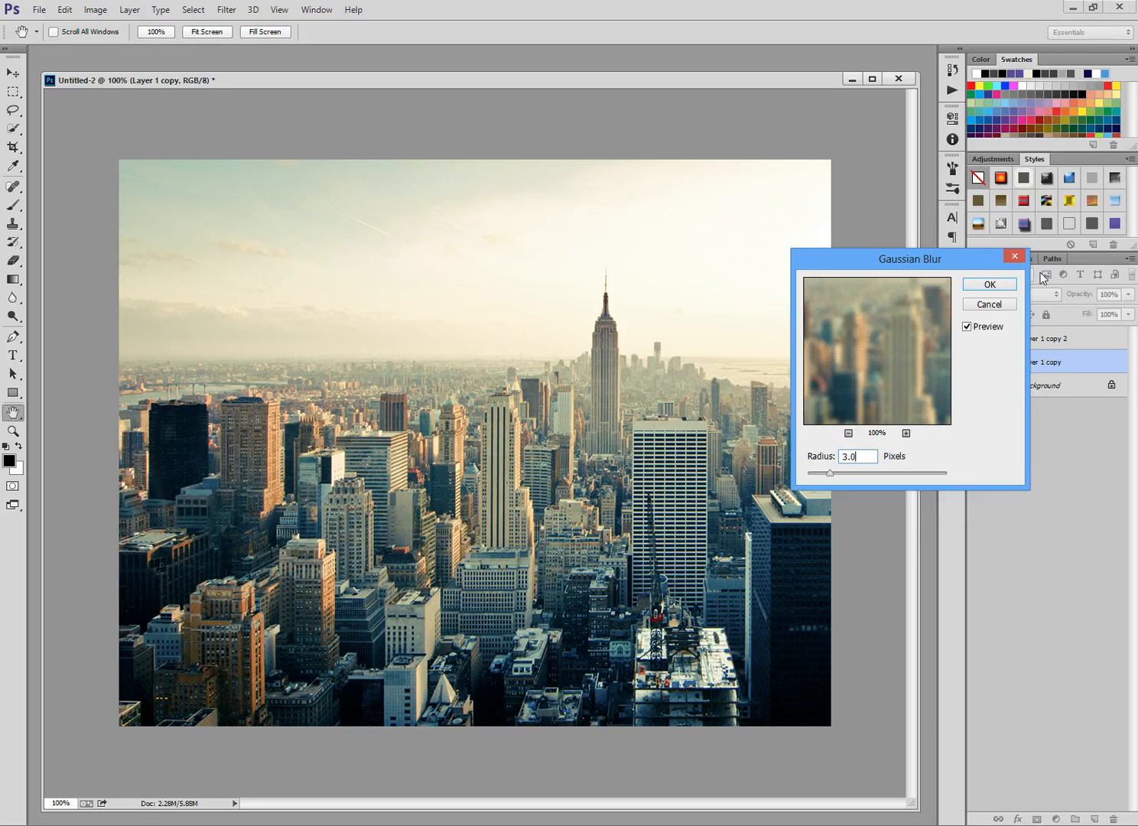
pyautogui.click(988, 285)
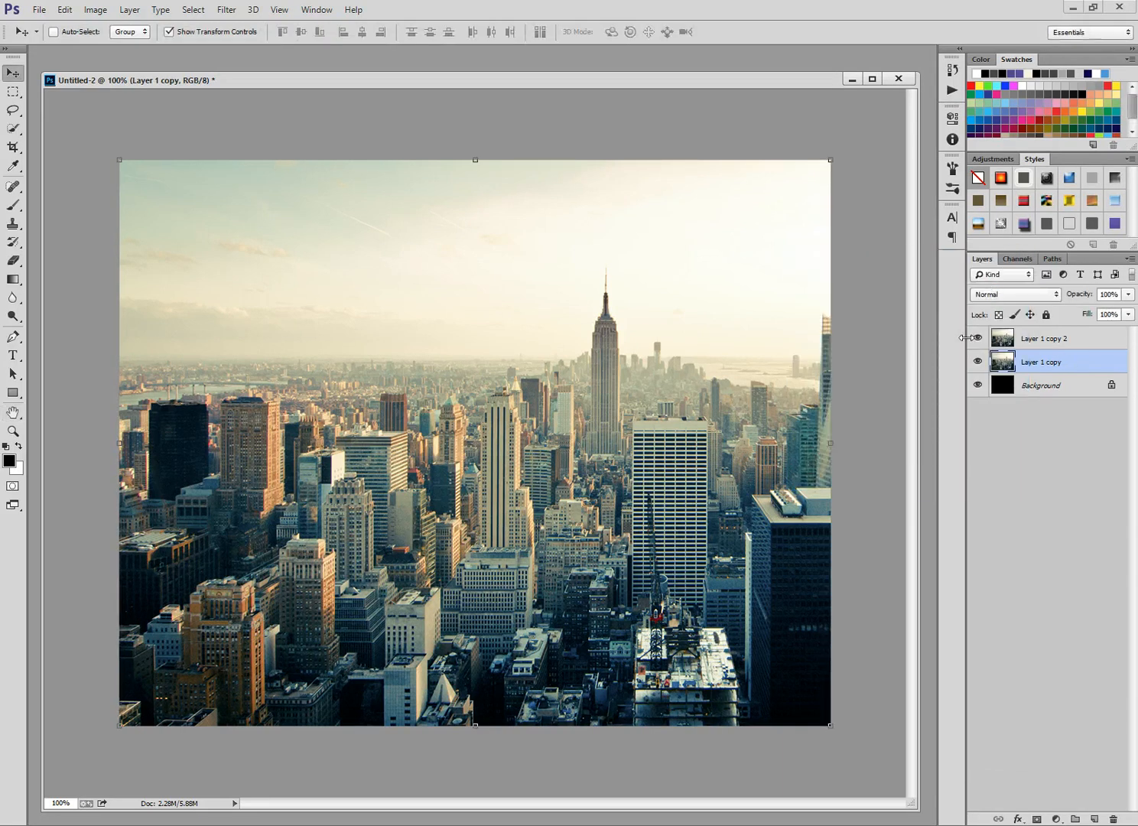
# Hide and re-show Layer 1 copy 2 to check the blur beneath, then make it the active layer
pyautogui.click(976, 361)
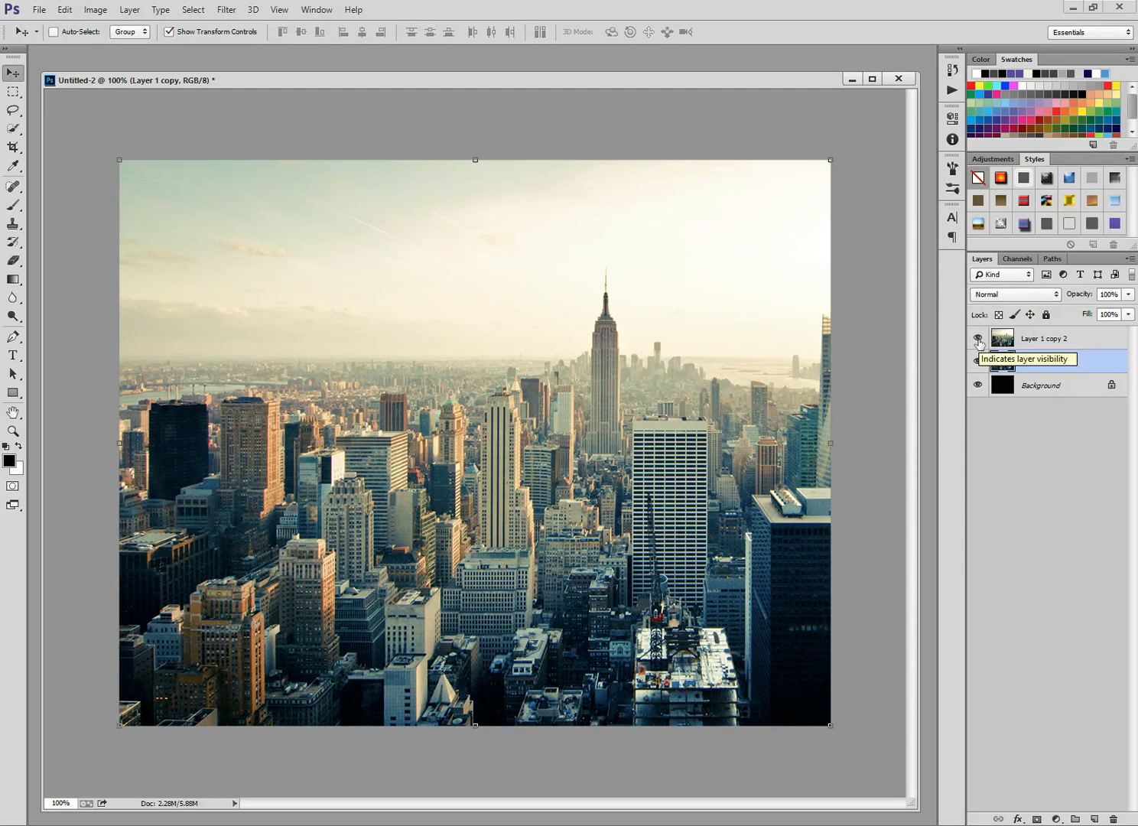
pyautogui.click(978, 338)
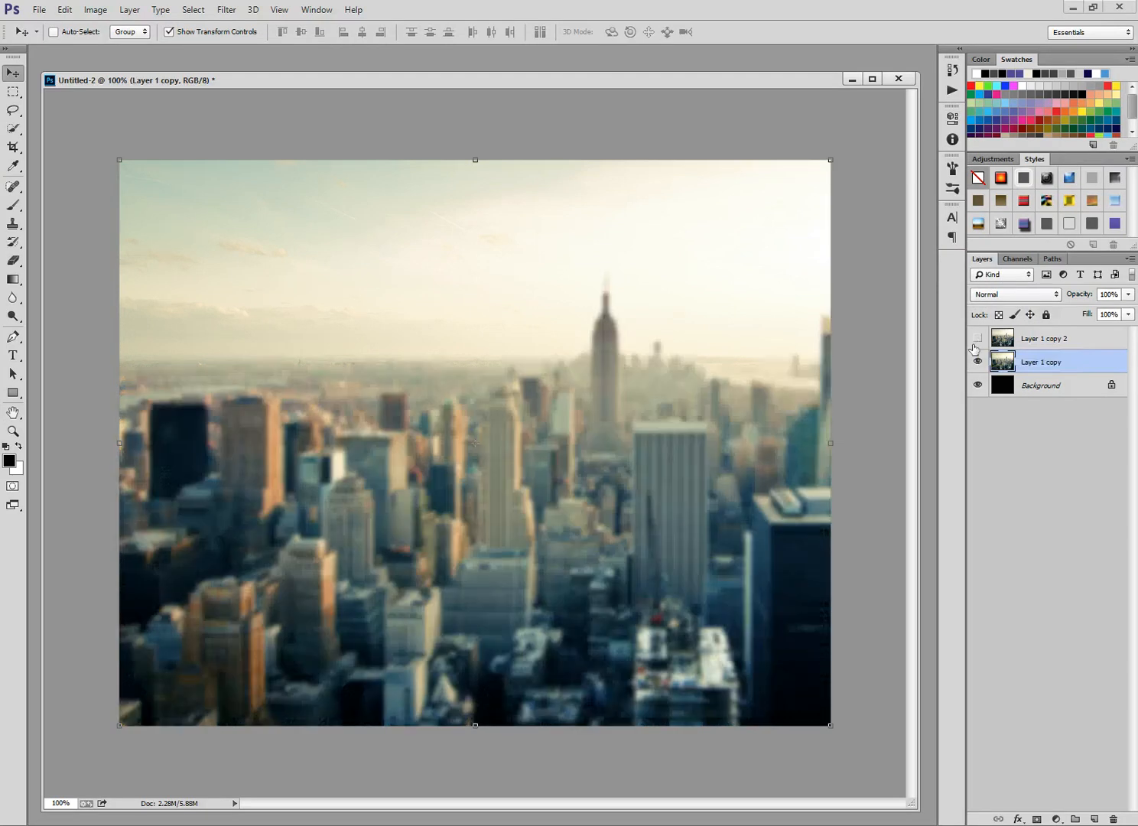
pyautogui.click(976, 338)
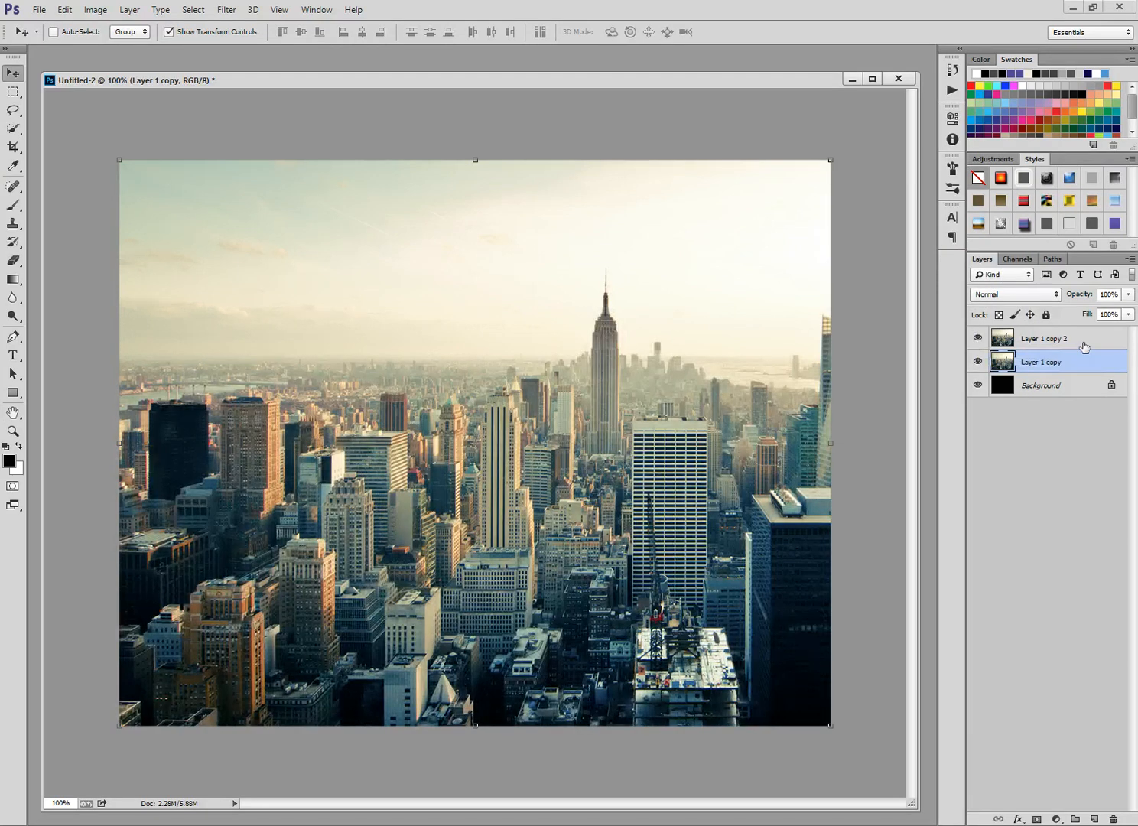
pyautogui.click(1055, 338)
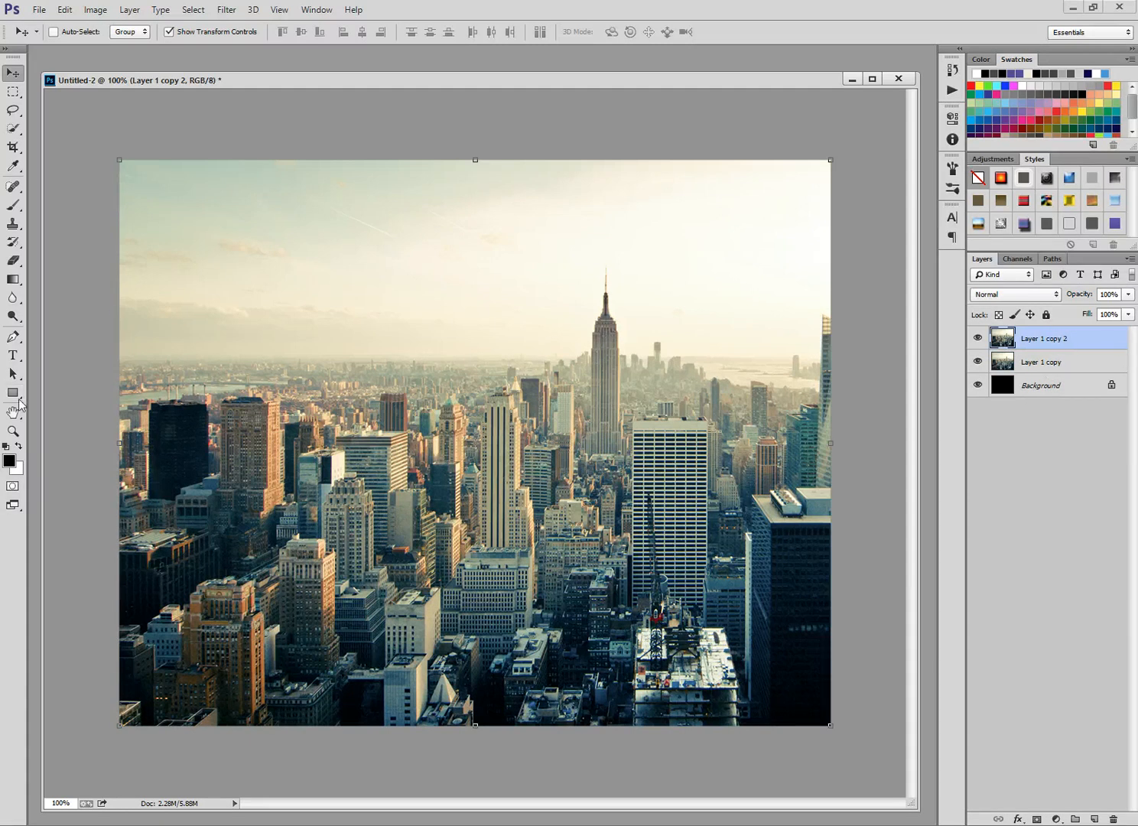
# Select the Gradient Tool with default black-and-white colors
pyautogui.click(12, 280)
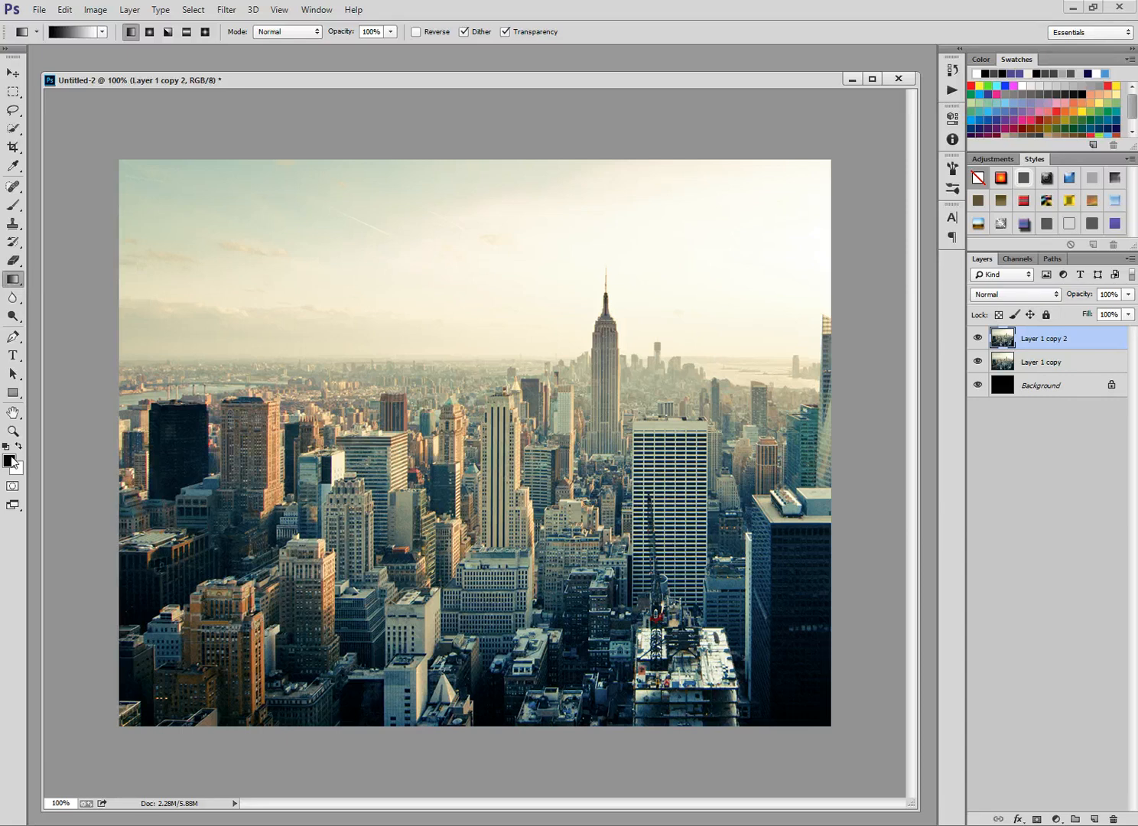
pyautogui.moveTo(9, 459)
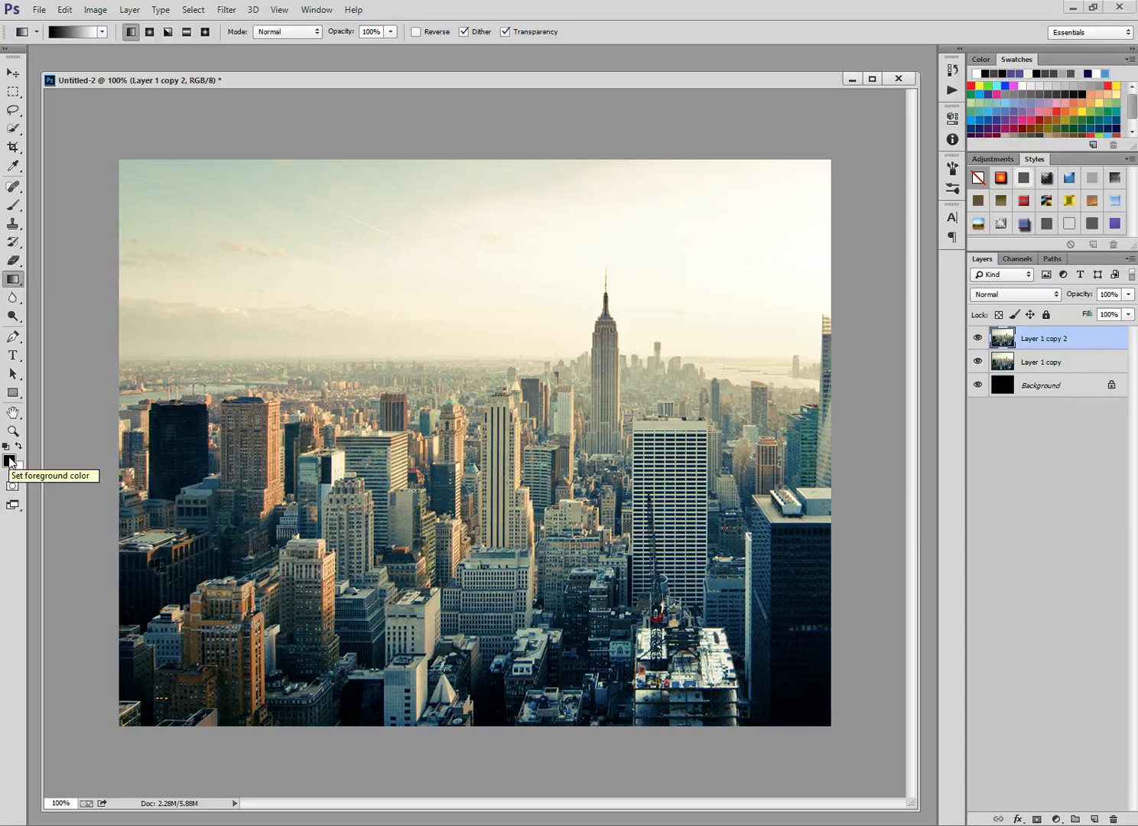
pyautogui.moveTo(17, 473)
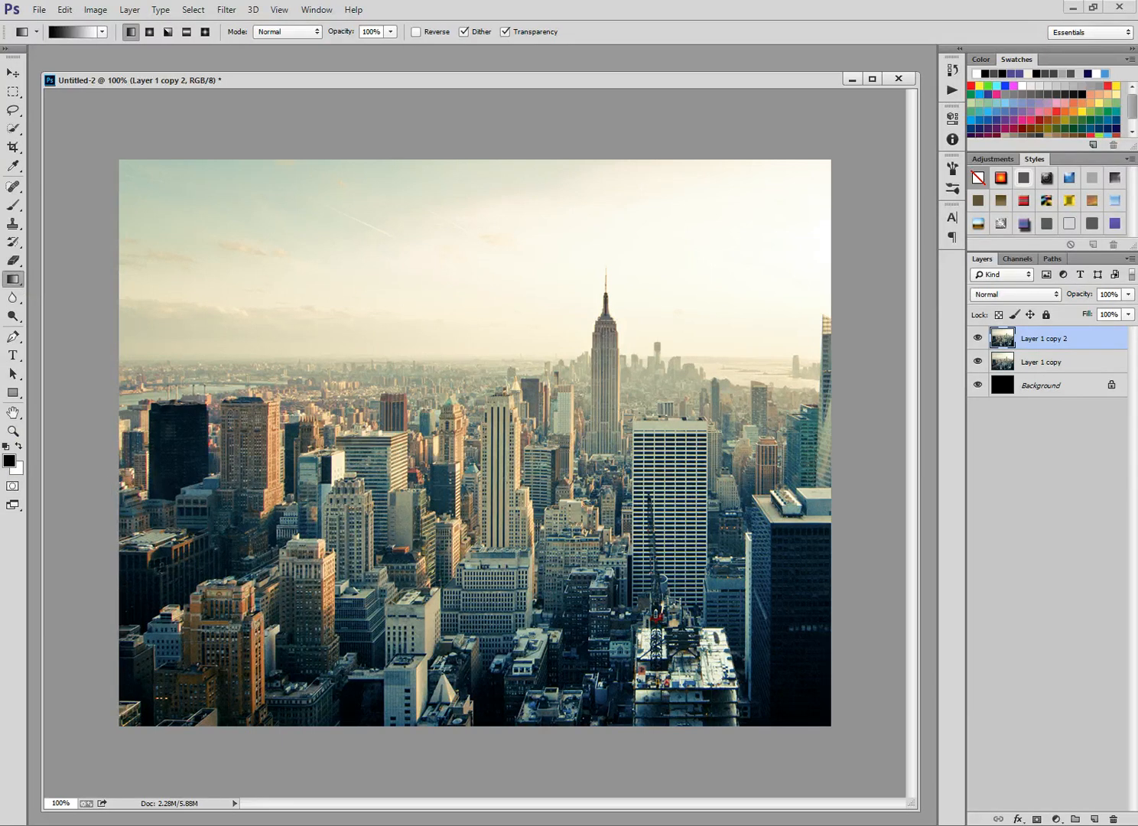
pyautogui.click(1037, 818)
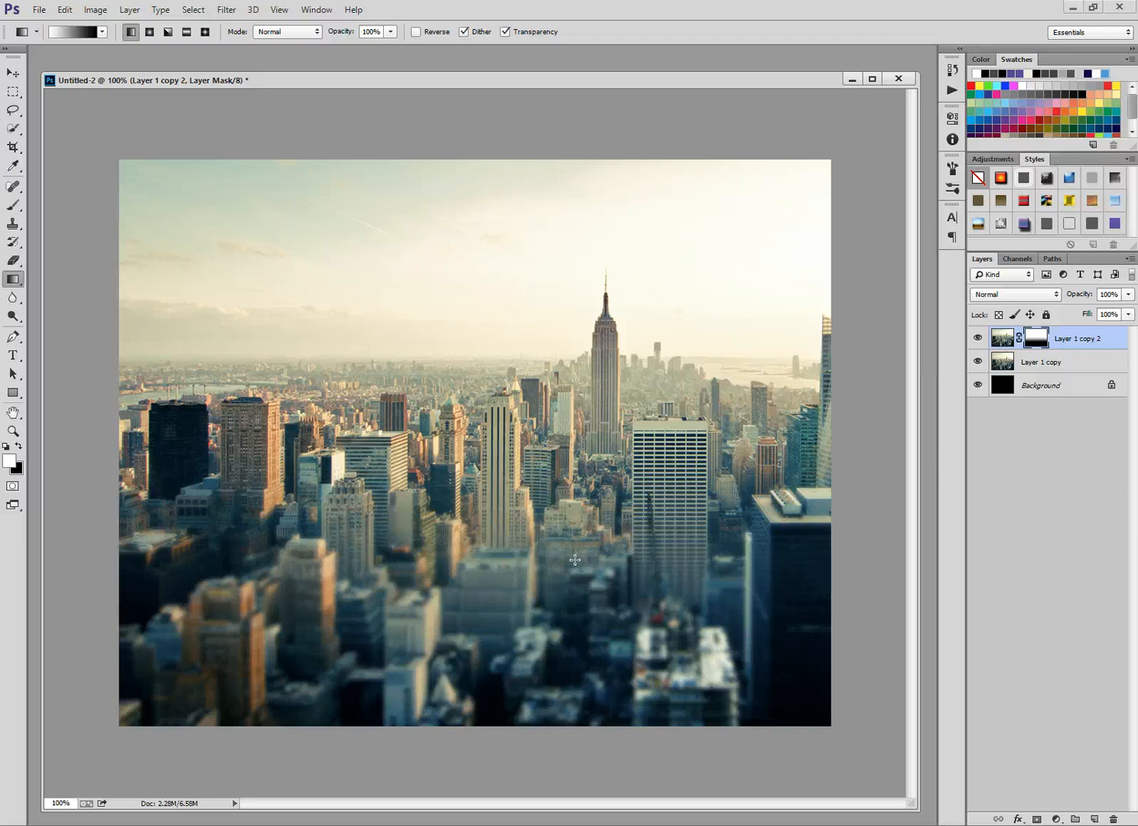
pyautogui.moveTo(541, 554)
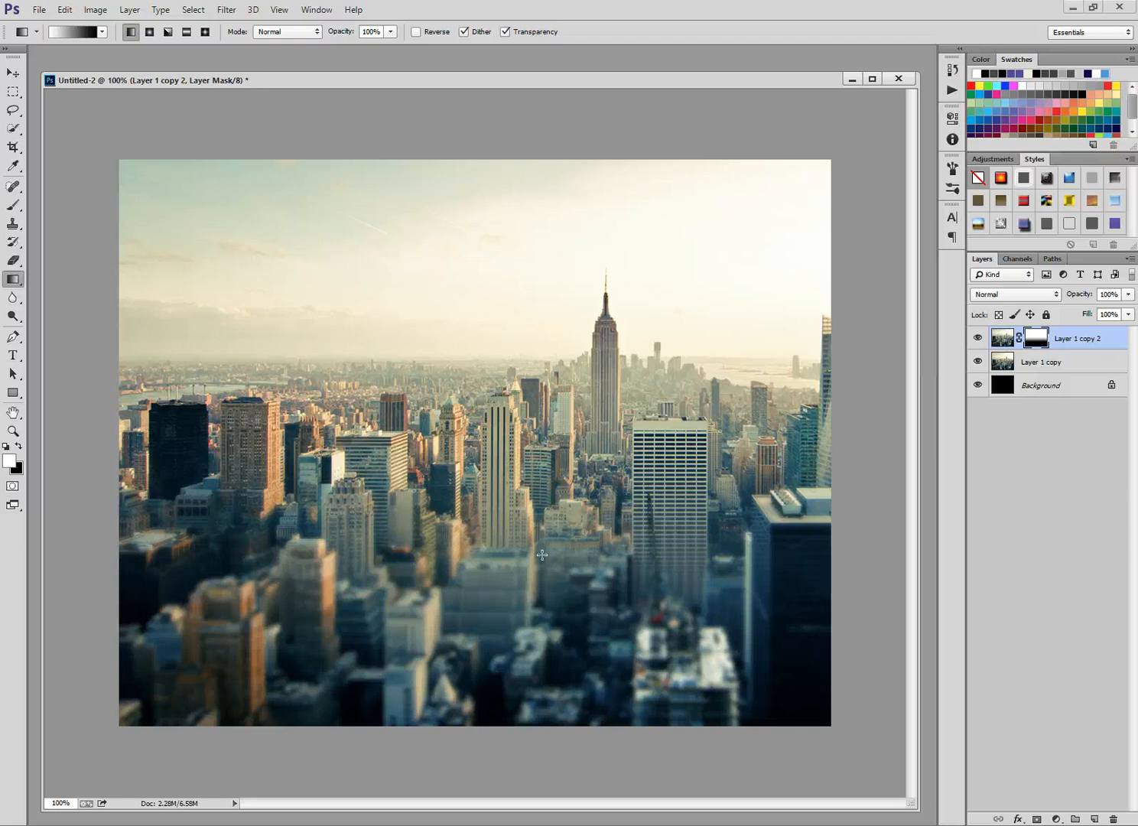